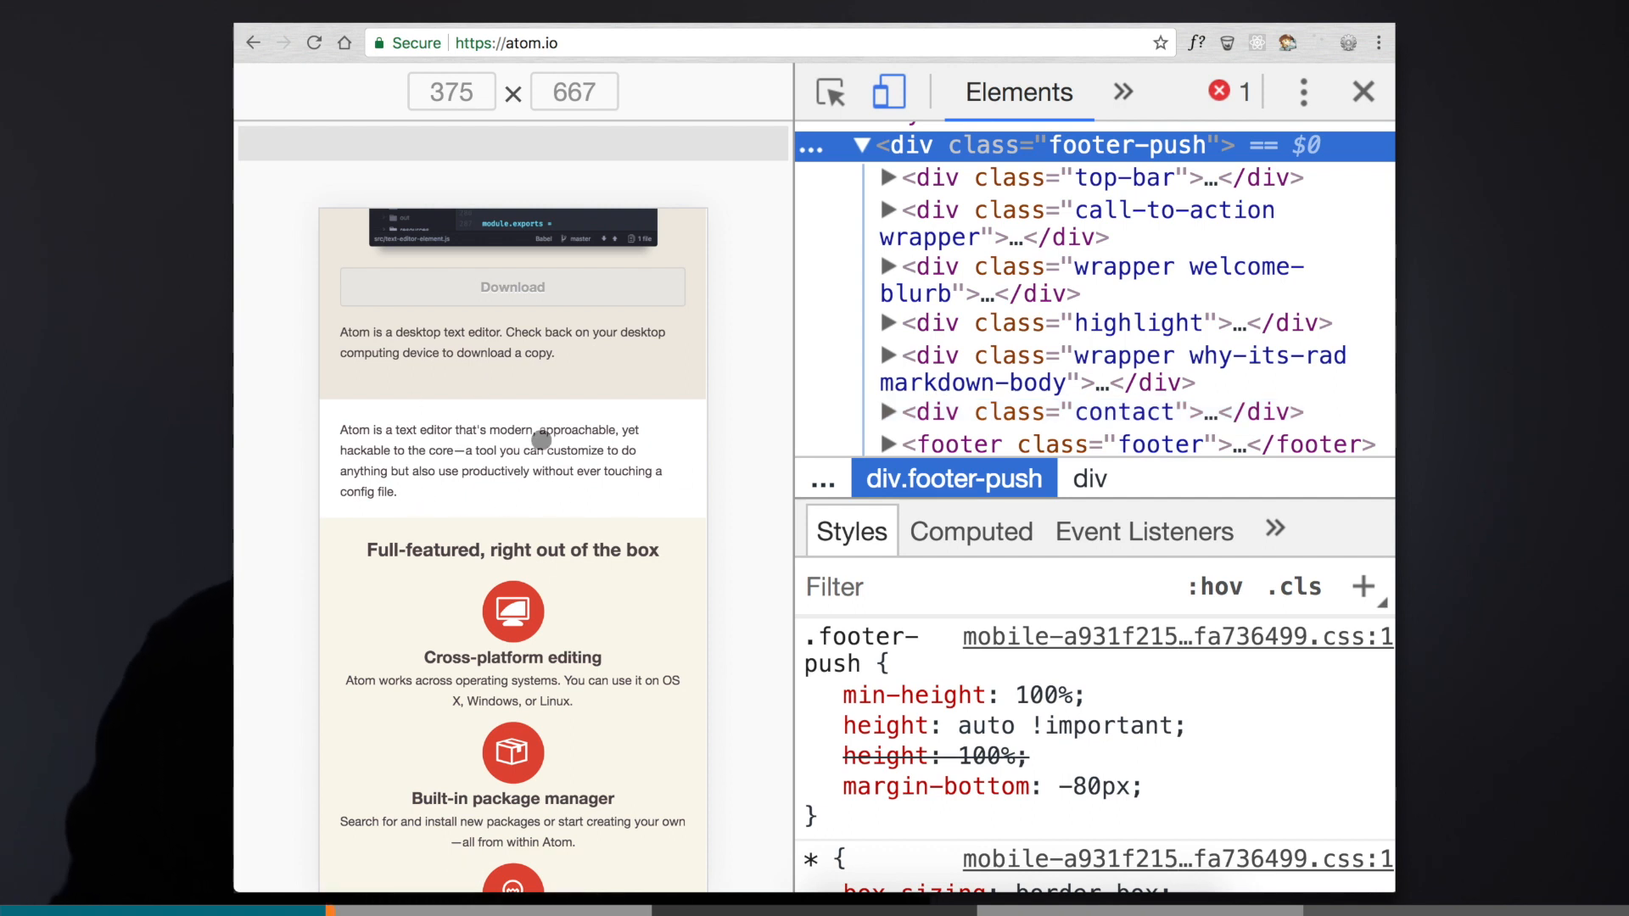
mouse_move(634, 562)
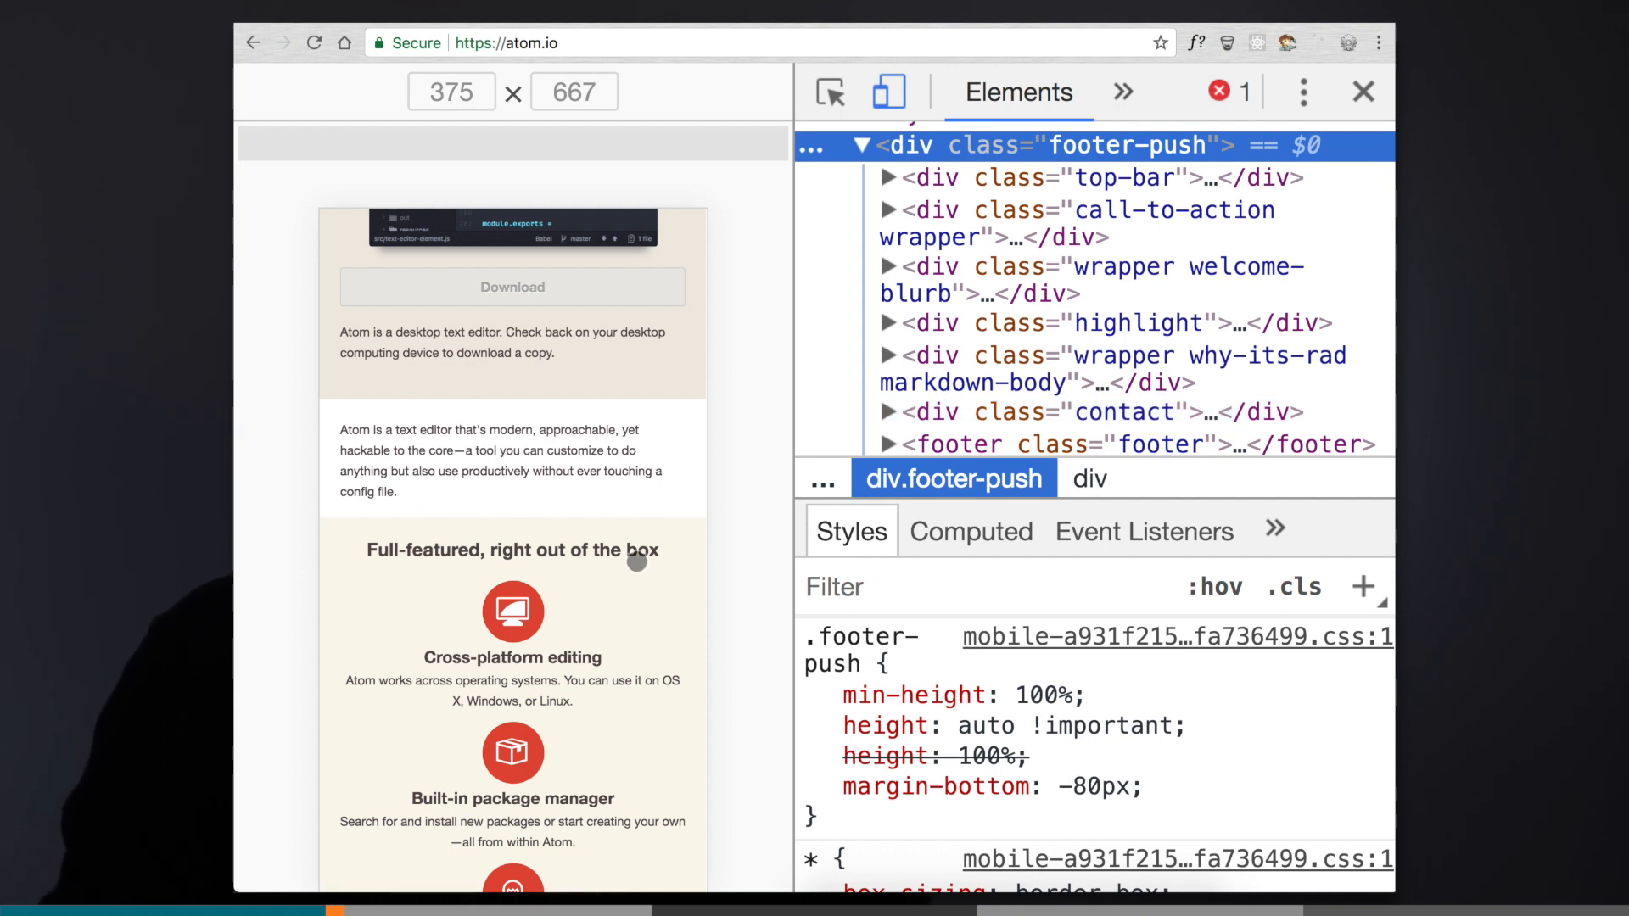
mouse_move(1002, 322)
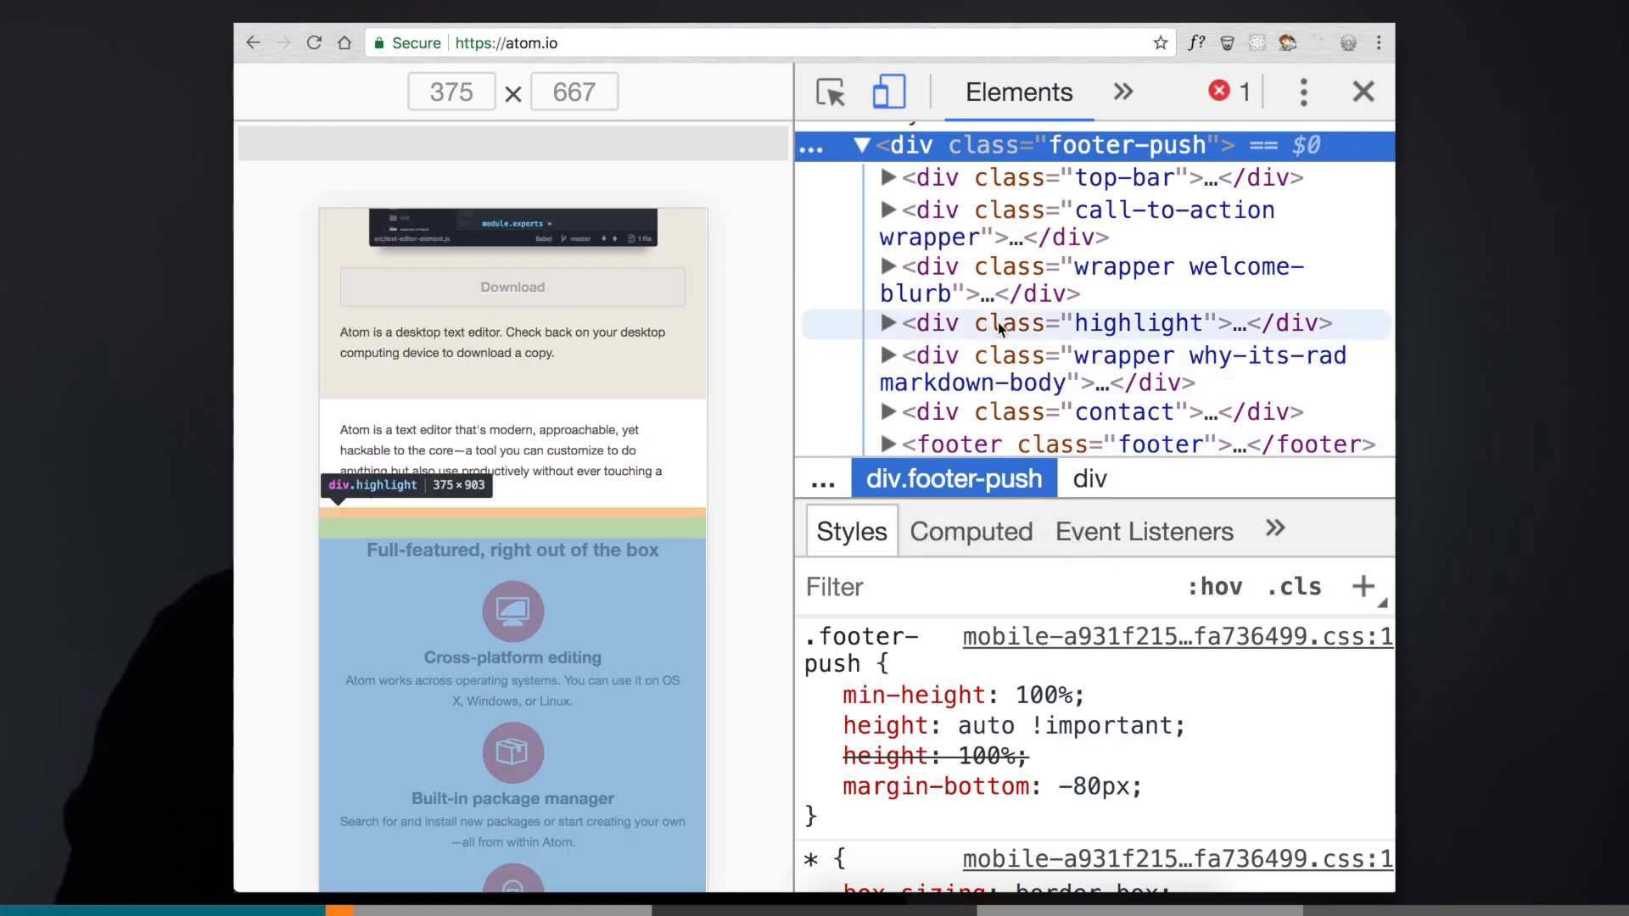
Select the div with class "highlight" so the Styles pane shows its margin, padding and background
click(1120, 210)
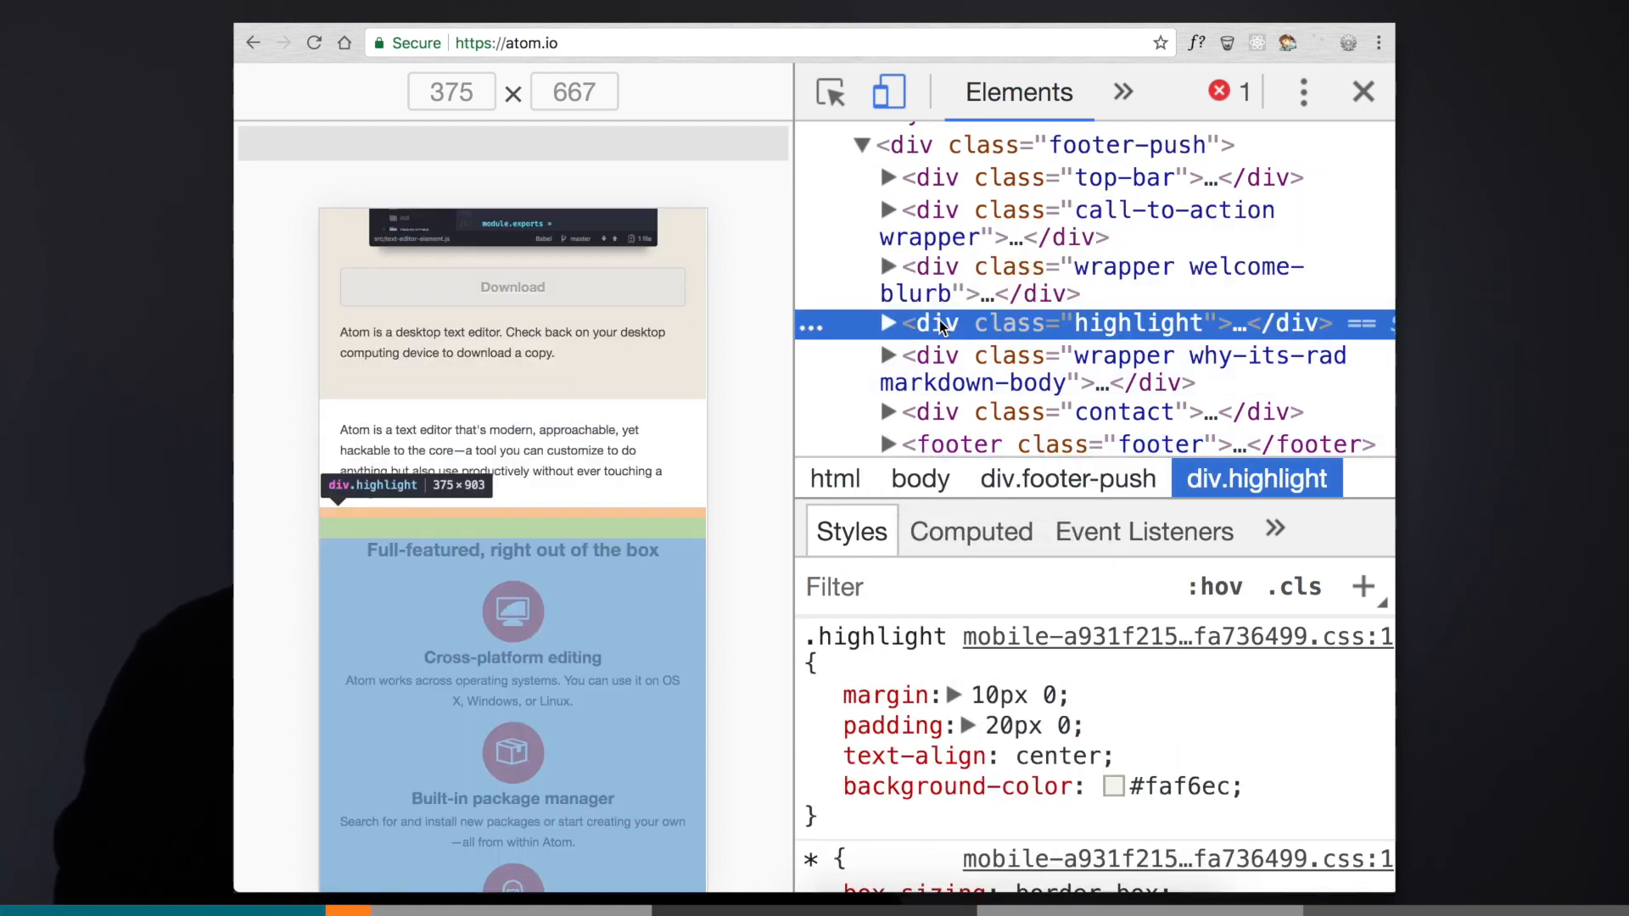
click(1113, 210)
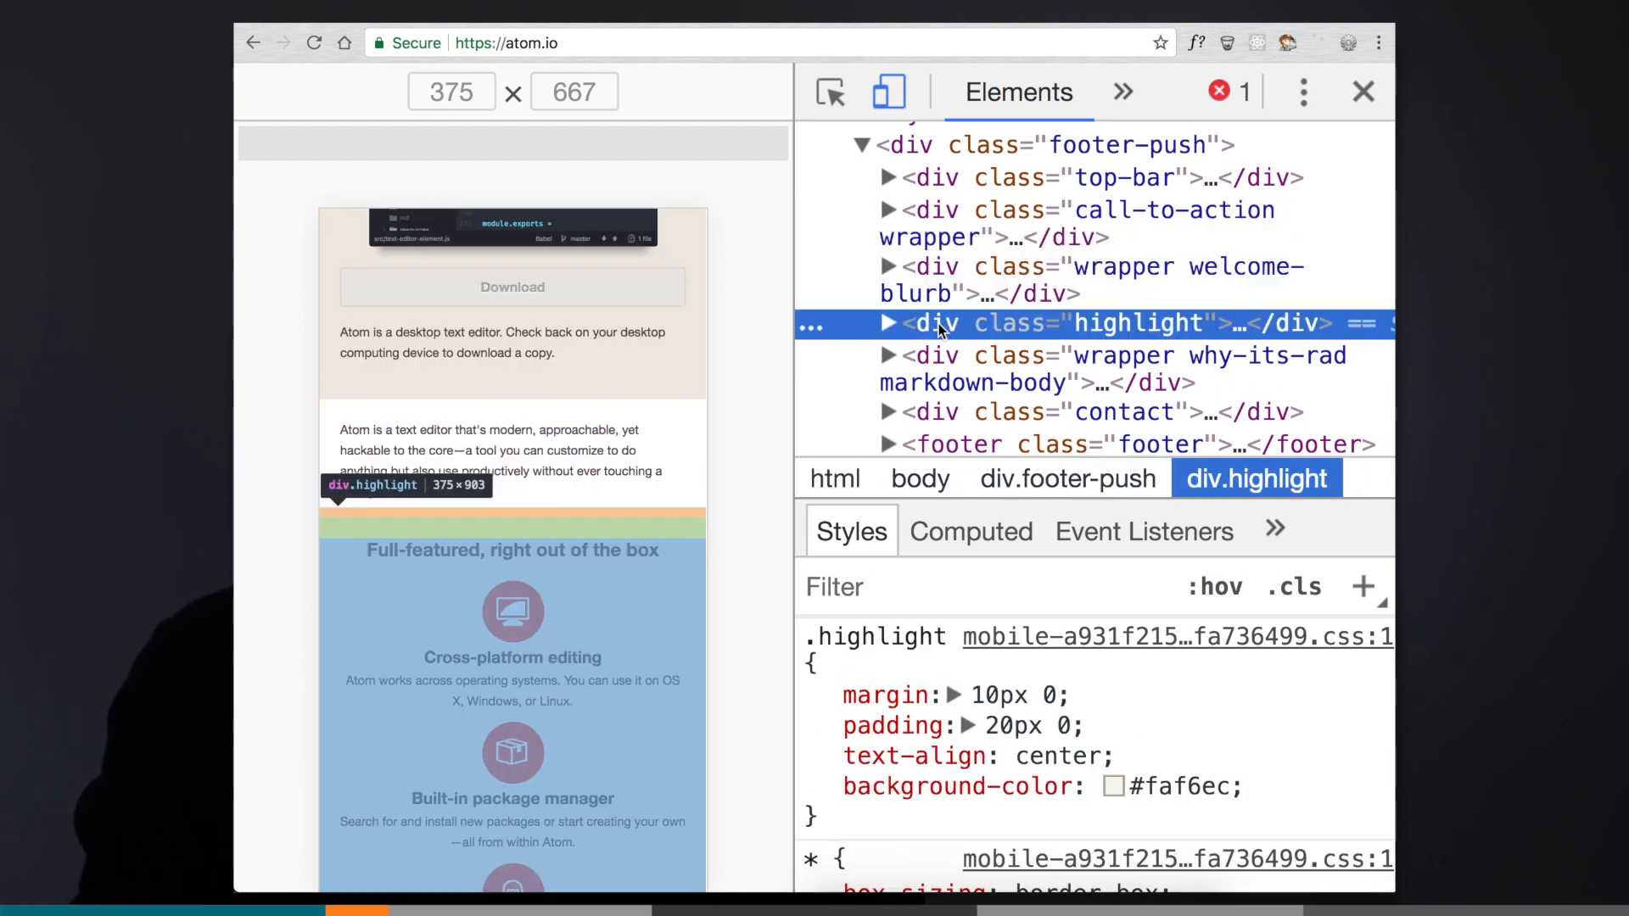
mouse_move(943, 325)
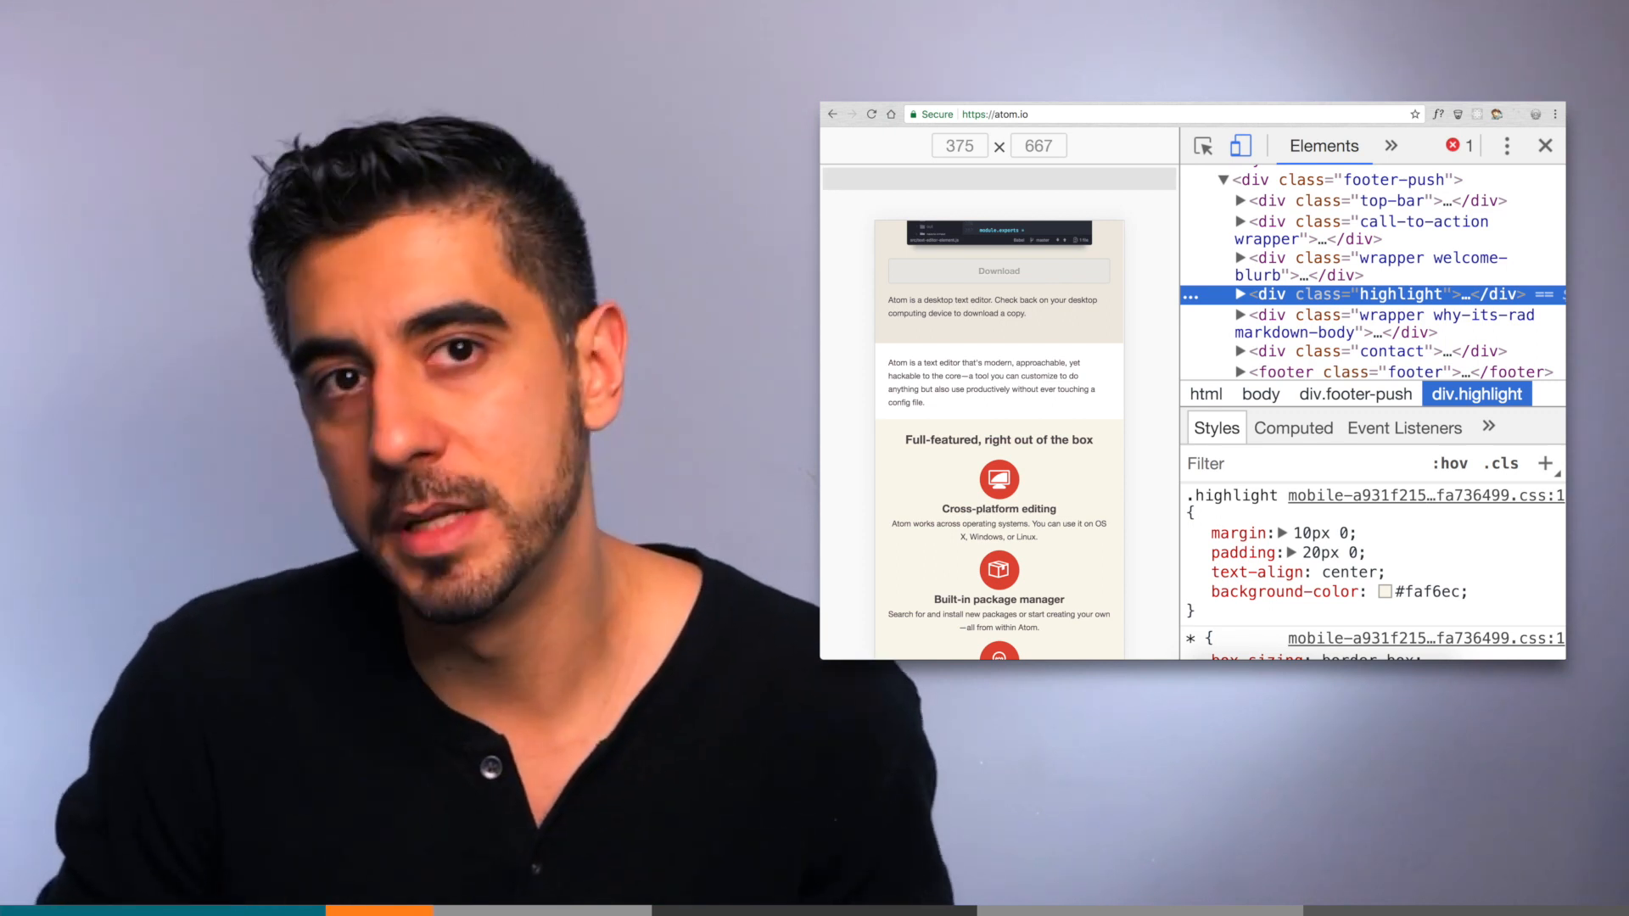
mouse_move(1388, 266)
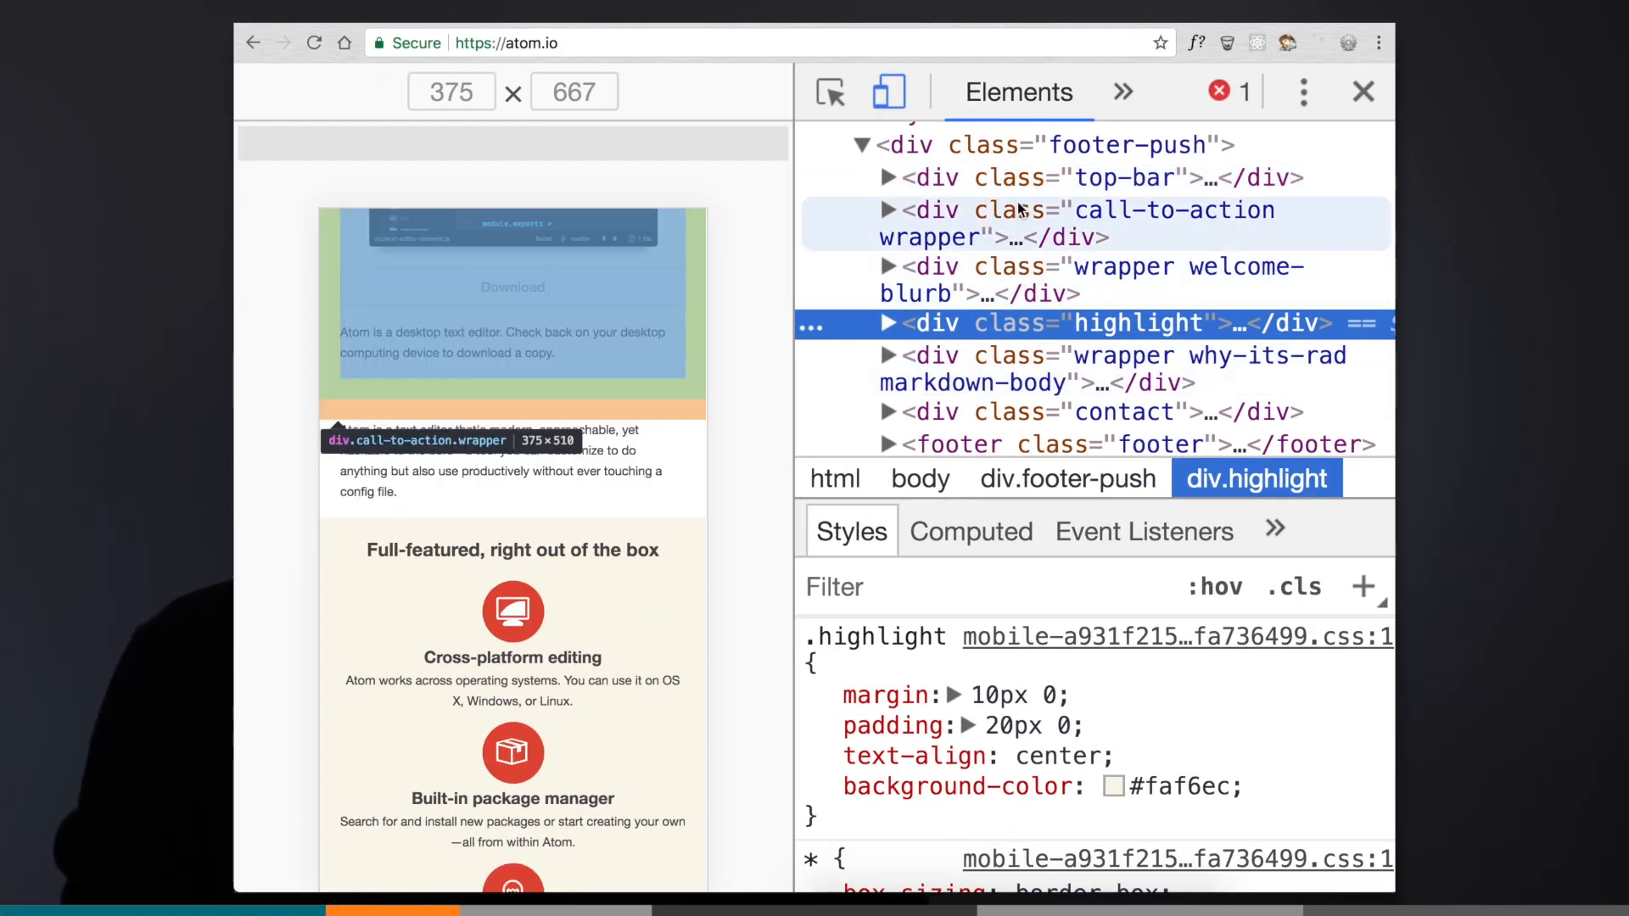
mouse_move(1132, 357)
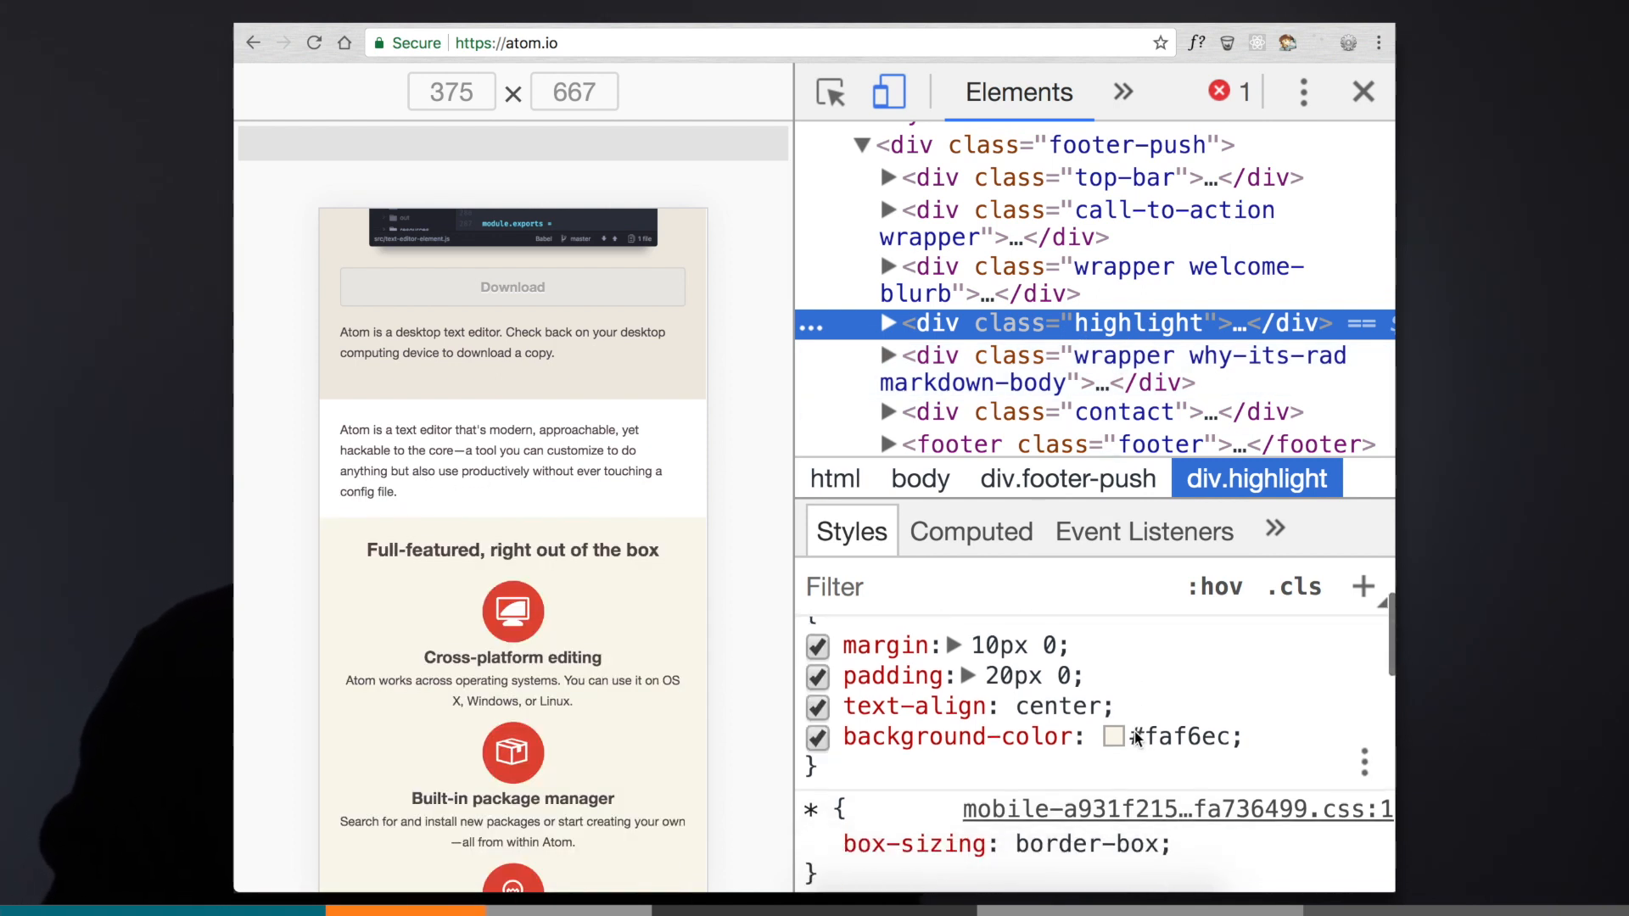
scroll(down, 3)
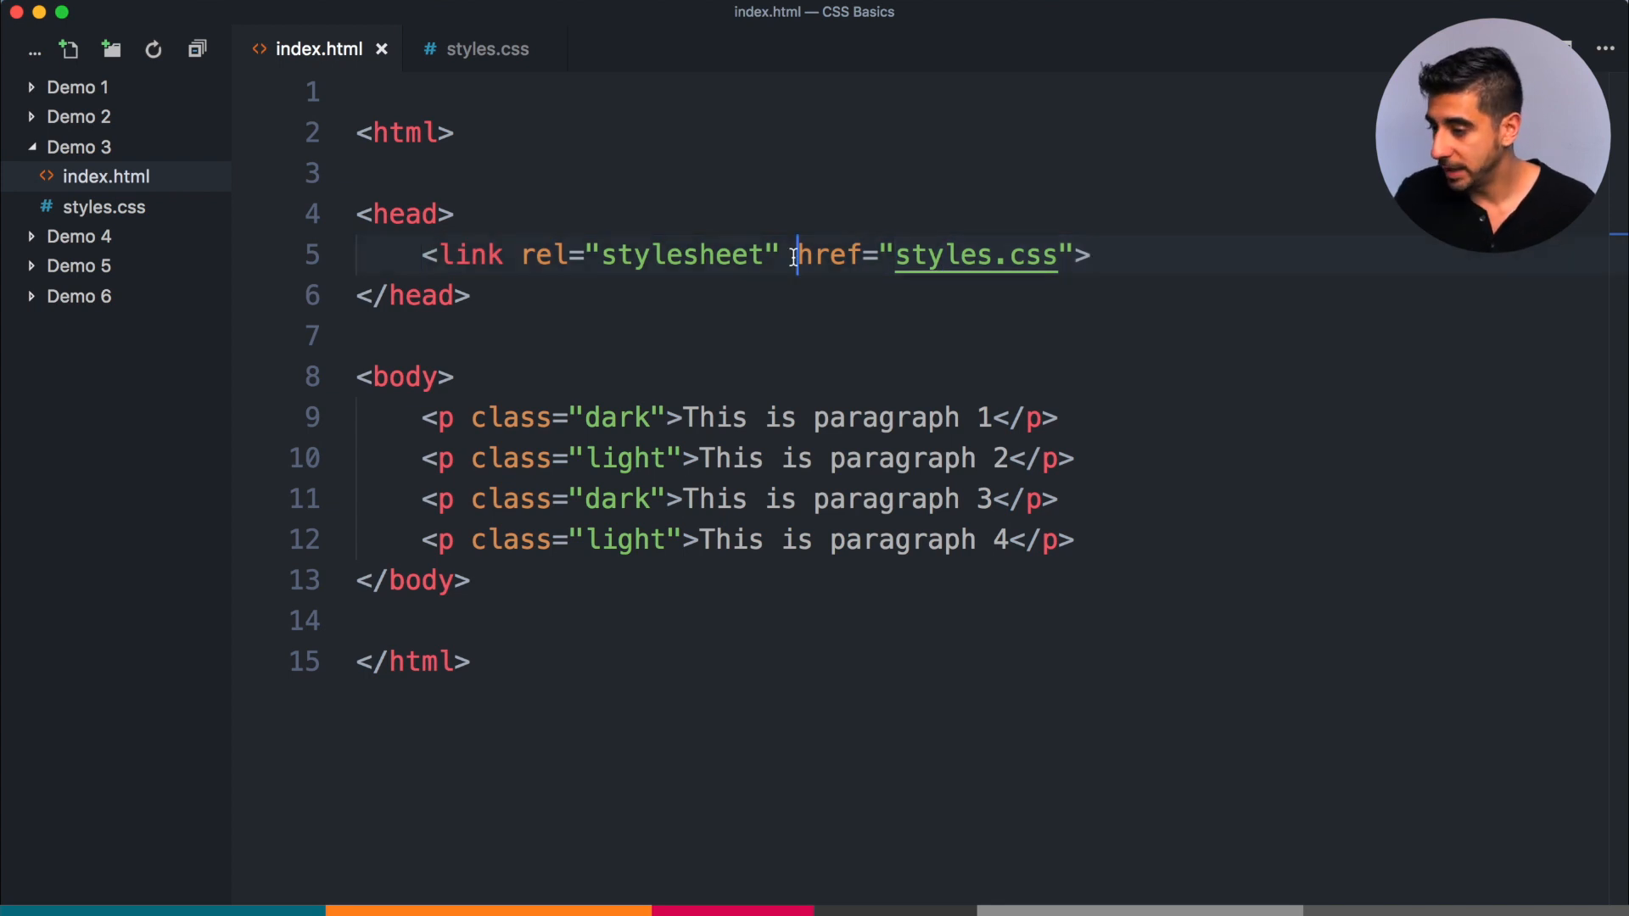
Show styles.css and point out the white text colour in the .dark rule
click(482, 48)
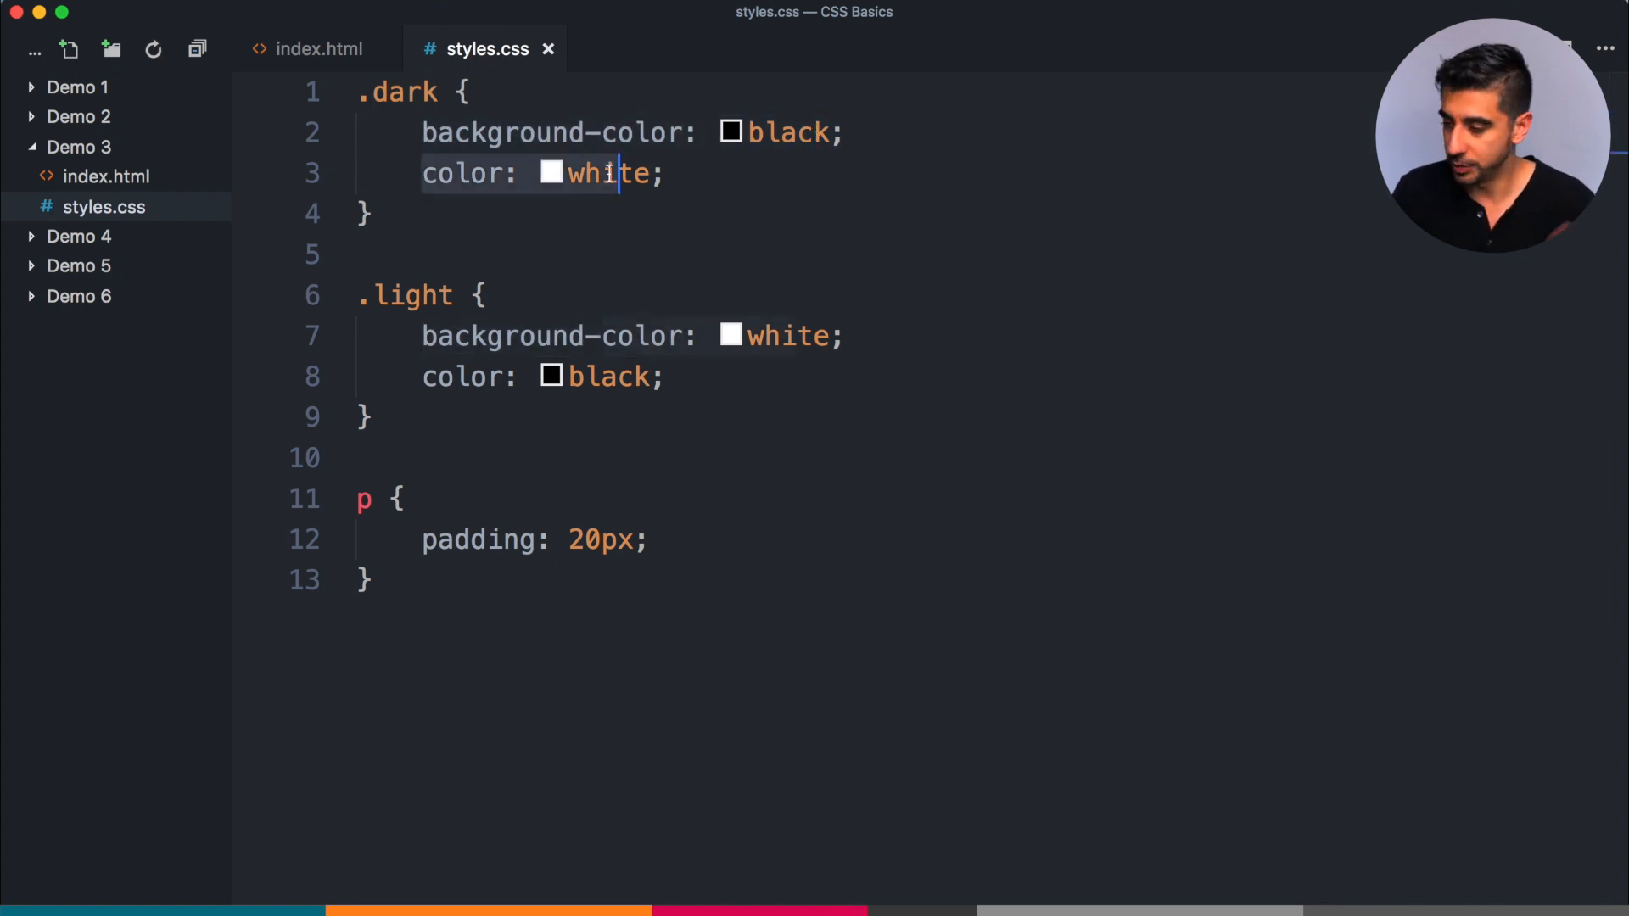
double_click(608, 173)
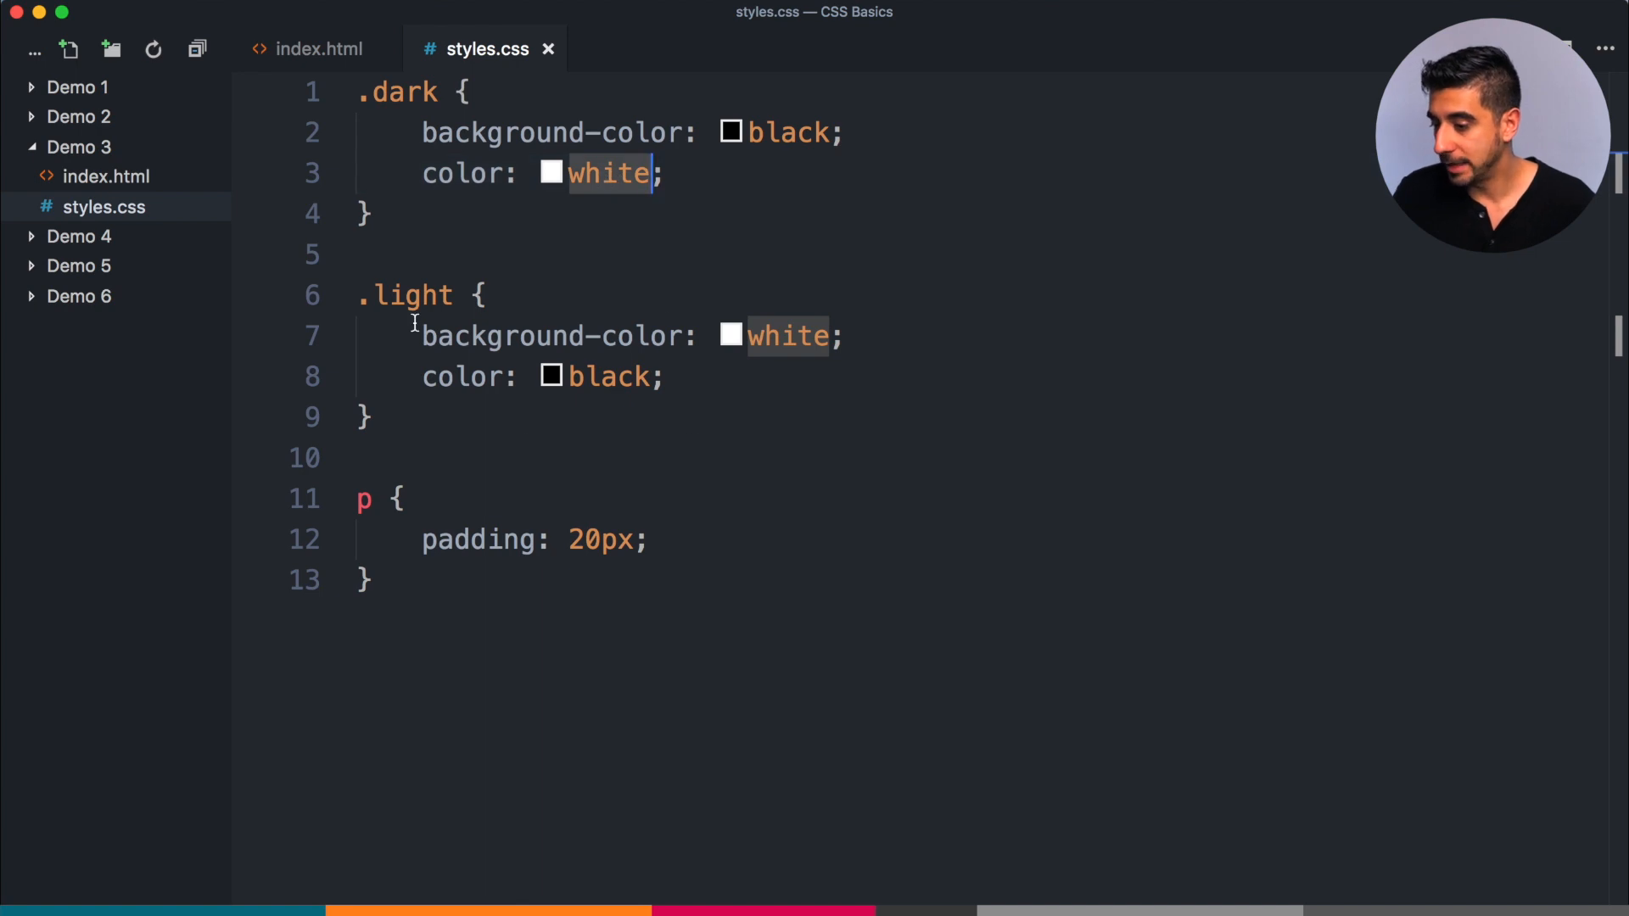
mouse_move(536, 360)
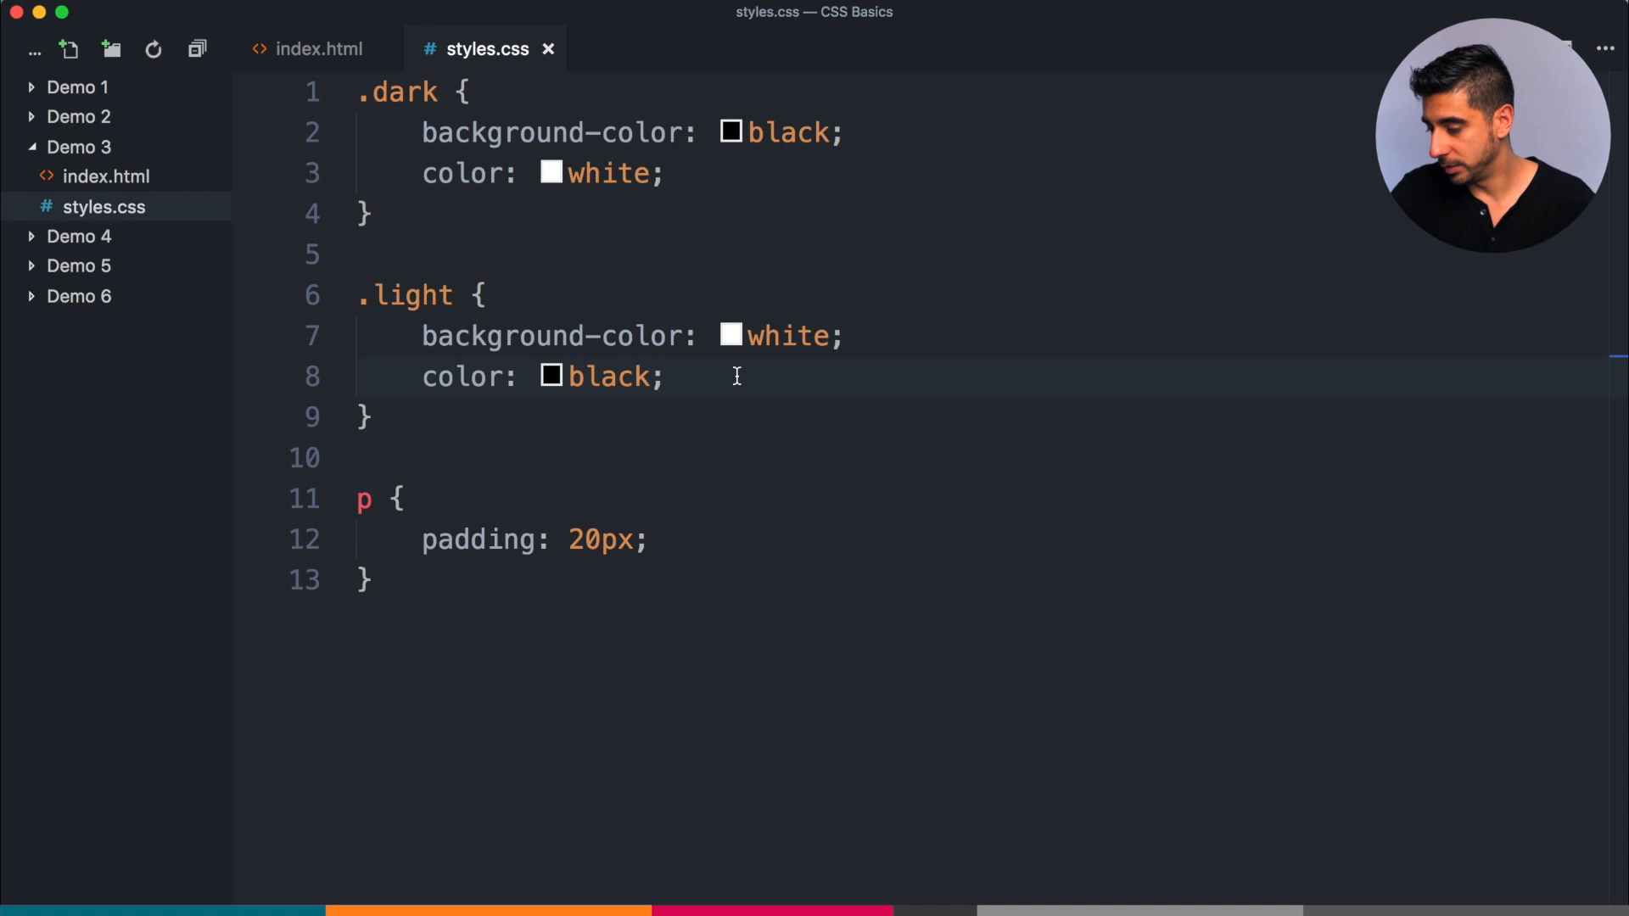
click(540, 336)
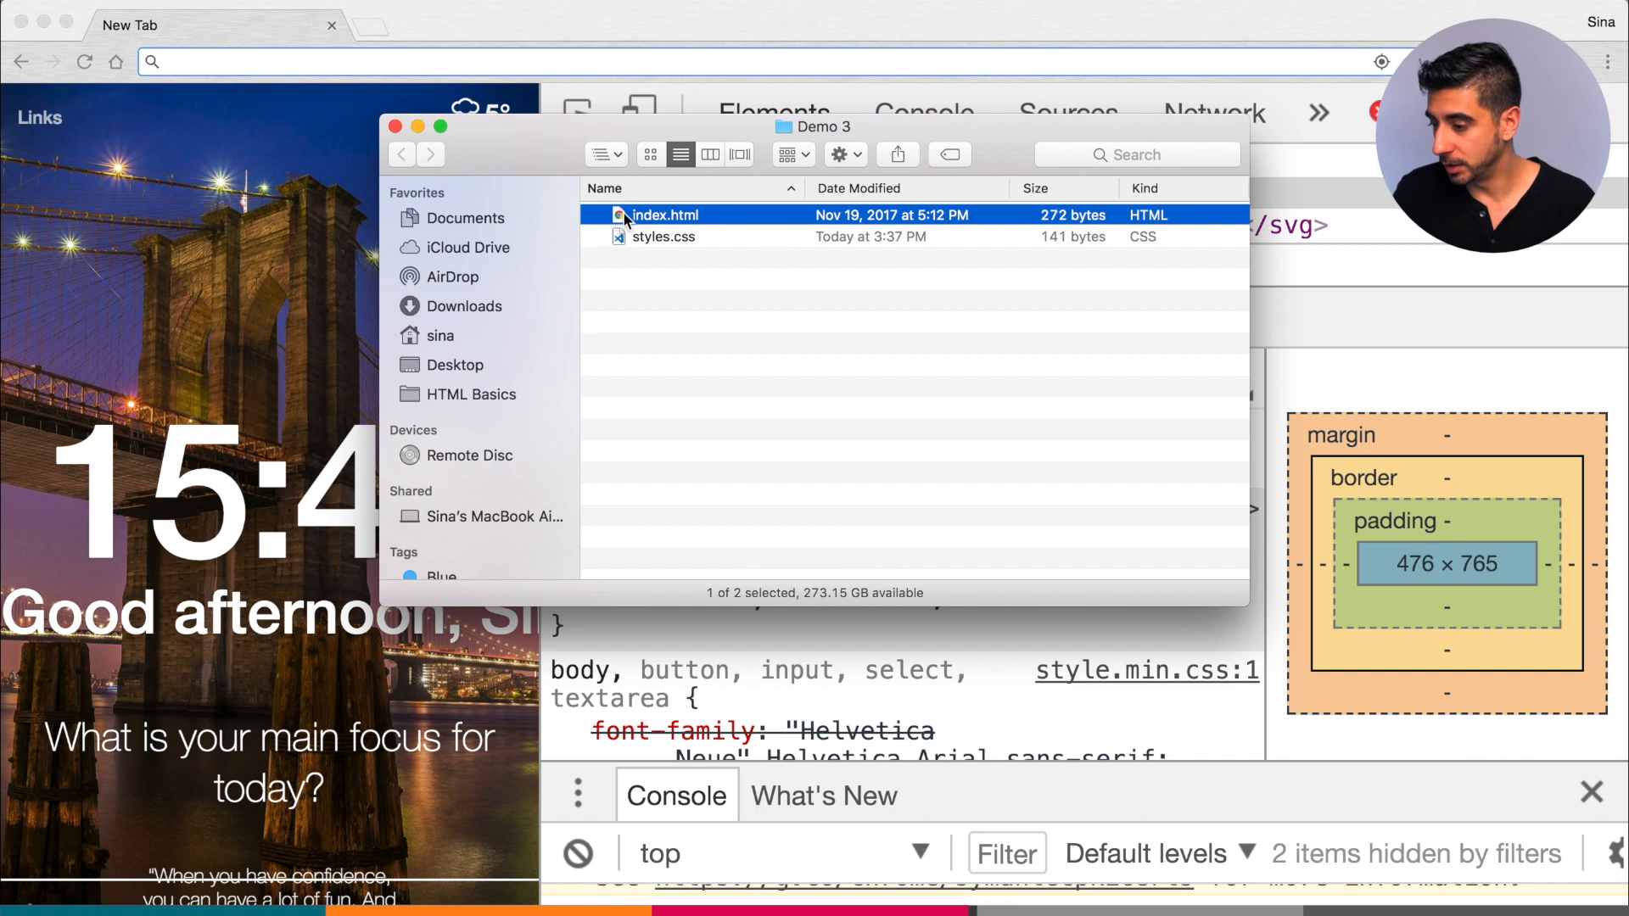
Launch Demo 3's index.html in Chrome to show the alternating dark and light paragraphs
double_click(662, 216)
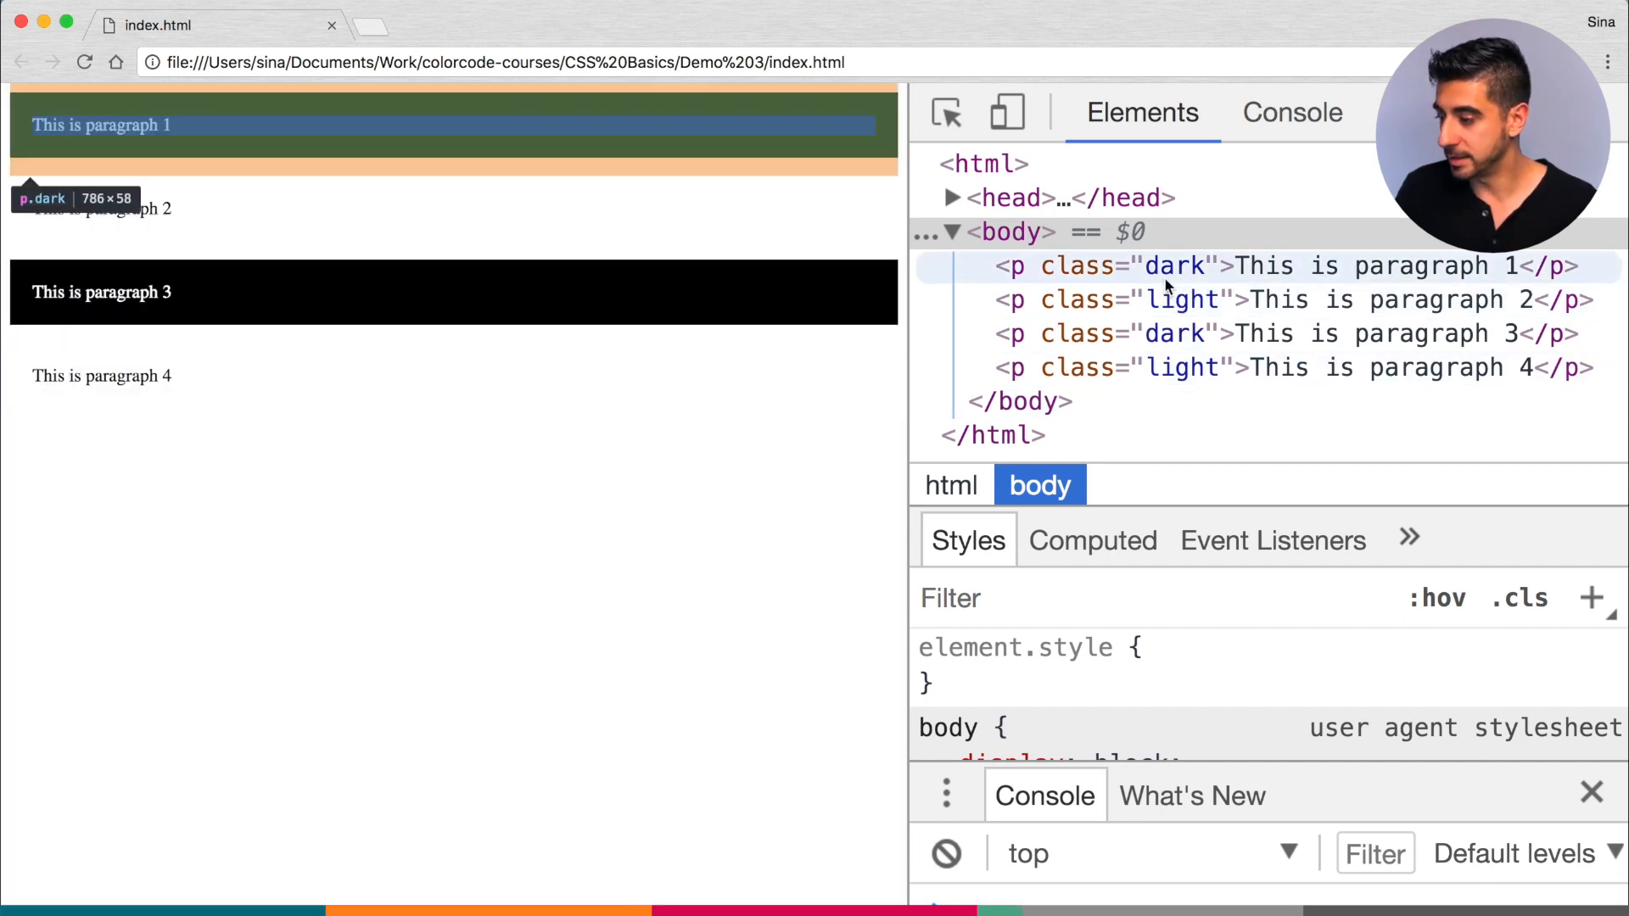
Edit paragraph 2's class value from light to dark in the Elements panel
click(1181, 299)
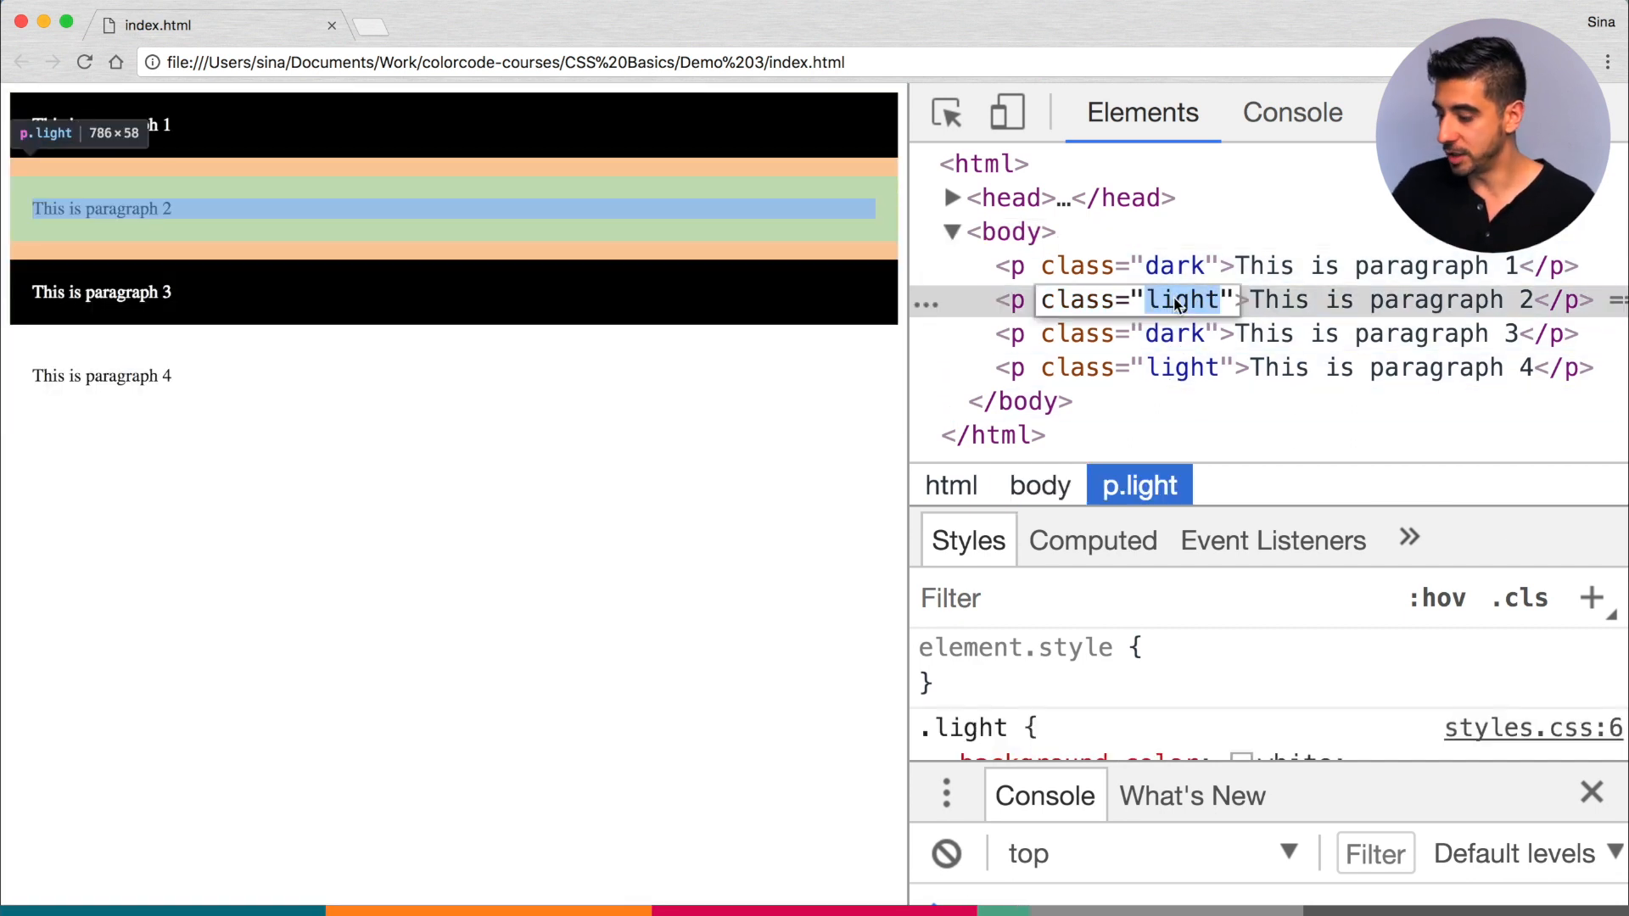
text(dark {)
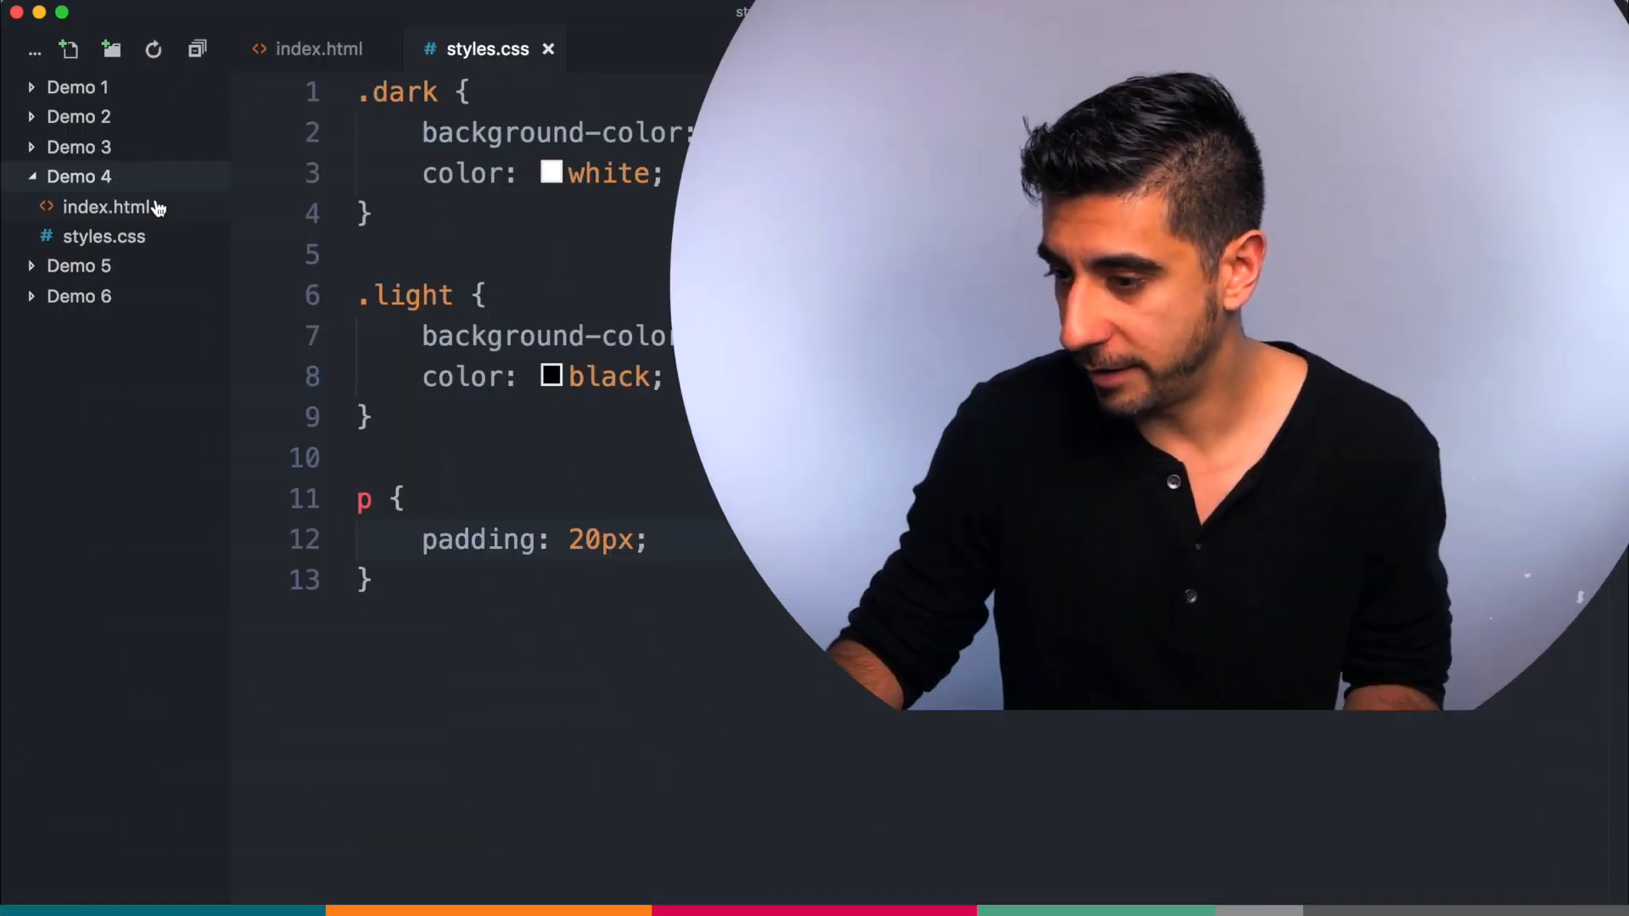
Show Demo 4's index.html and styles.css, where paragraph 1 has id my-blue-paragraph
click(105, 205)
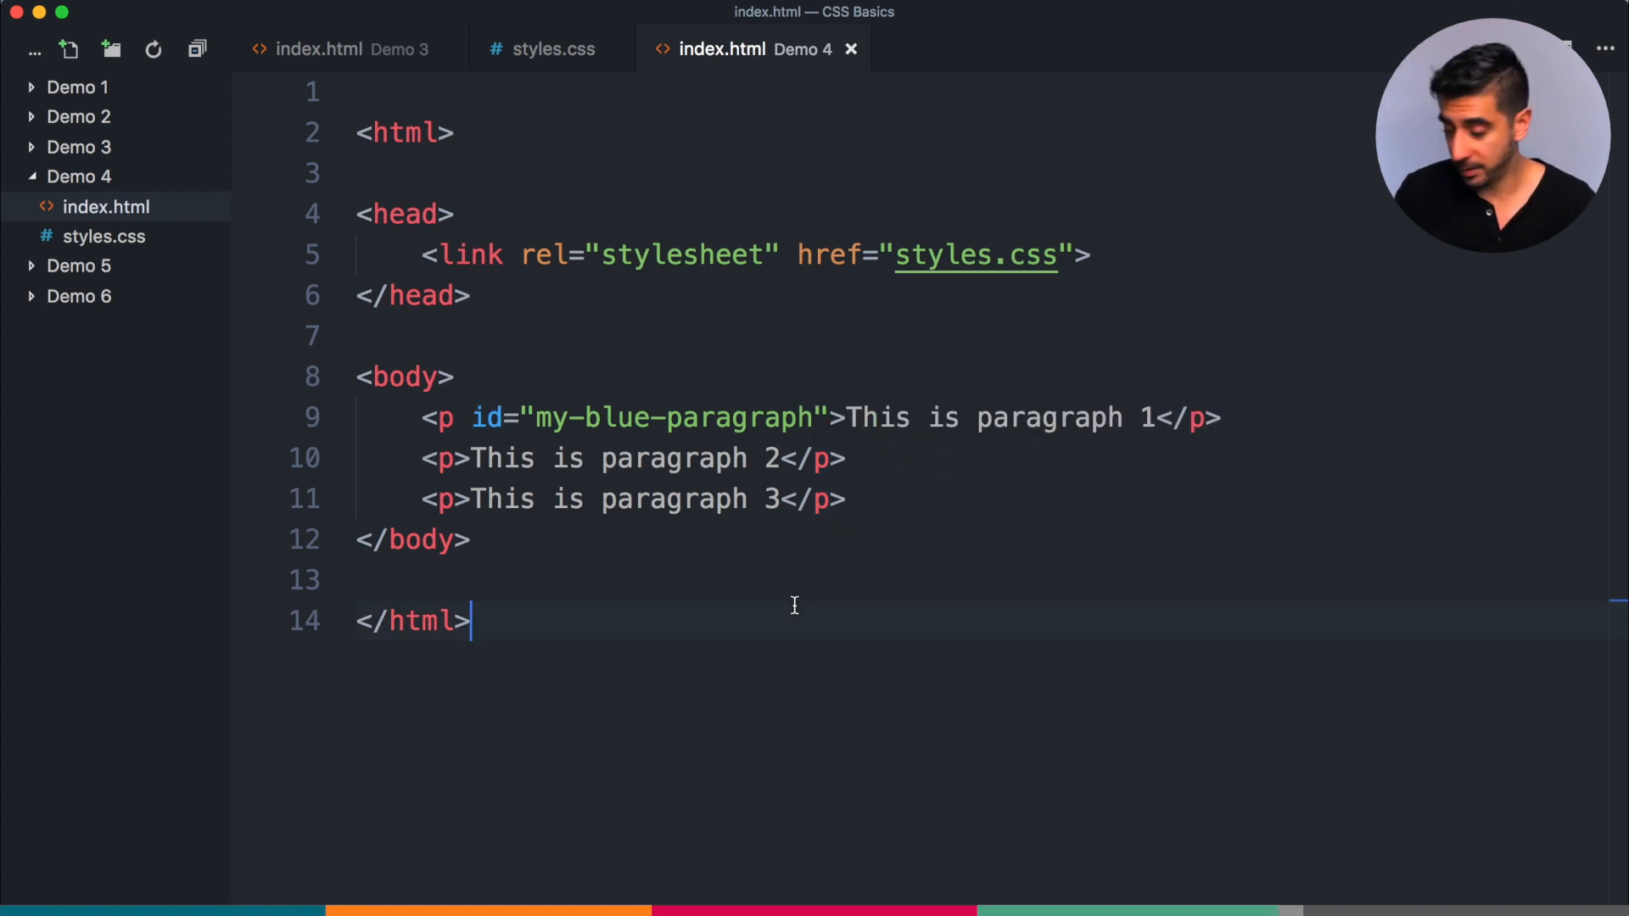
mouse_move(733, 538)
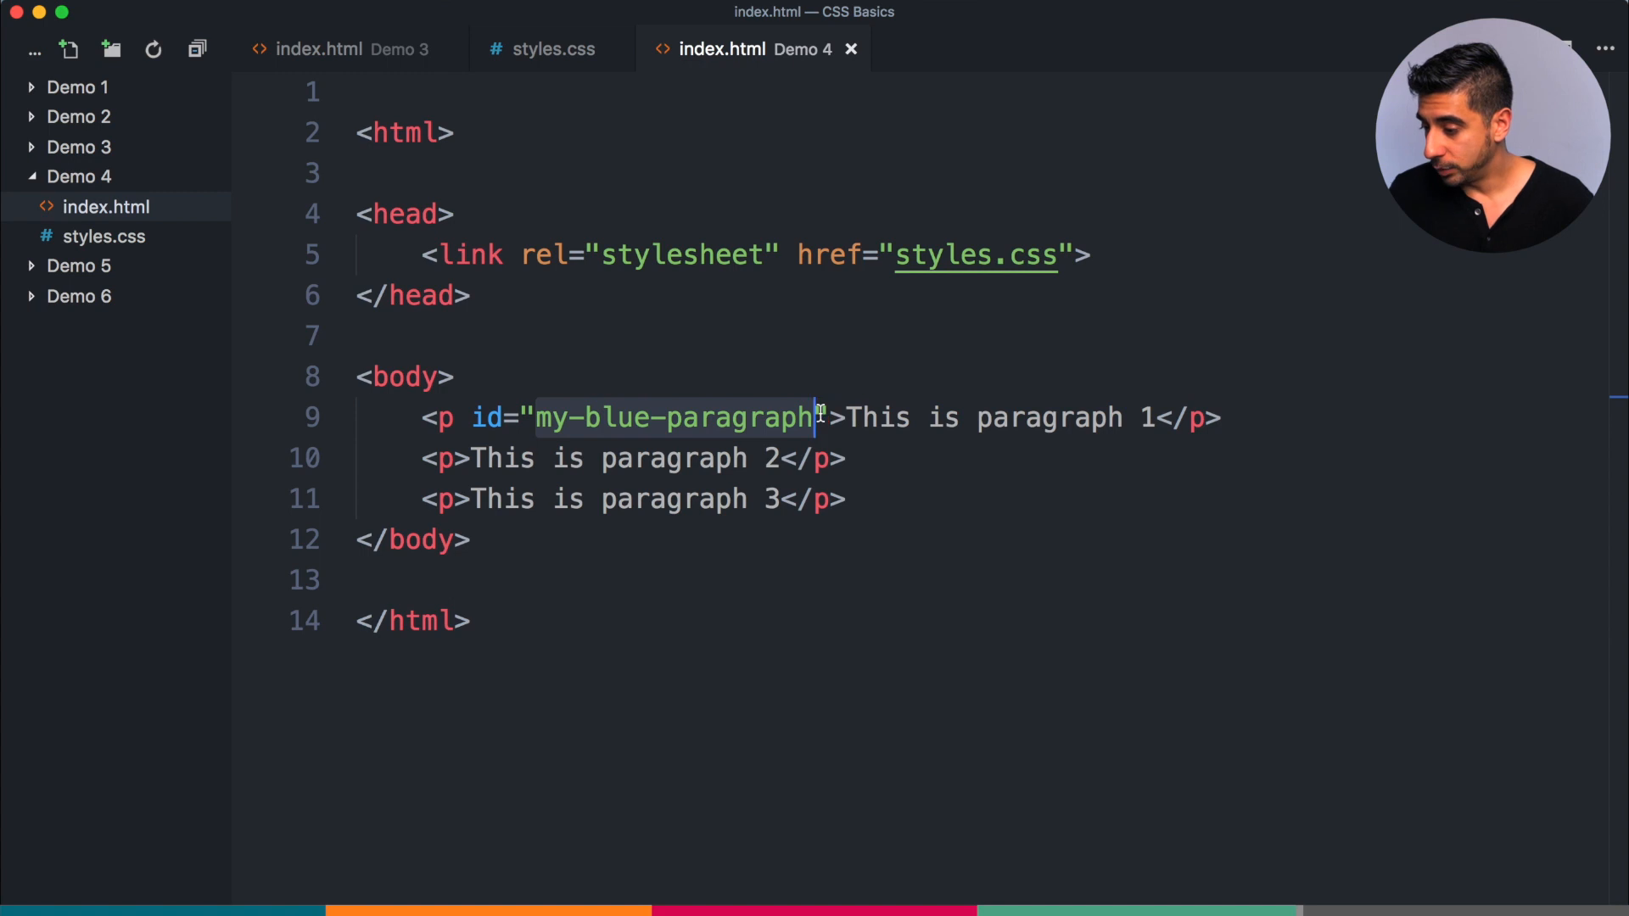
click(104, 236)
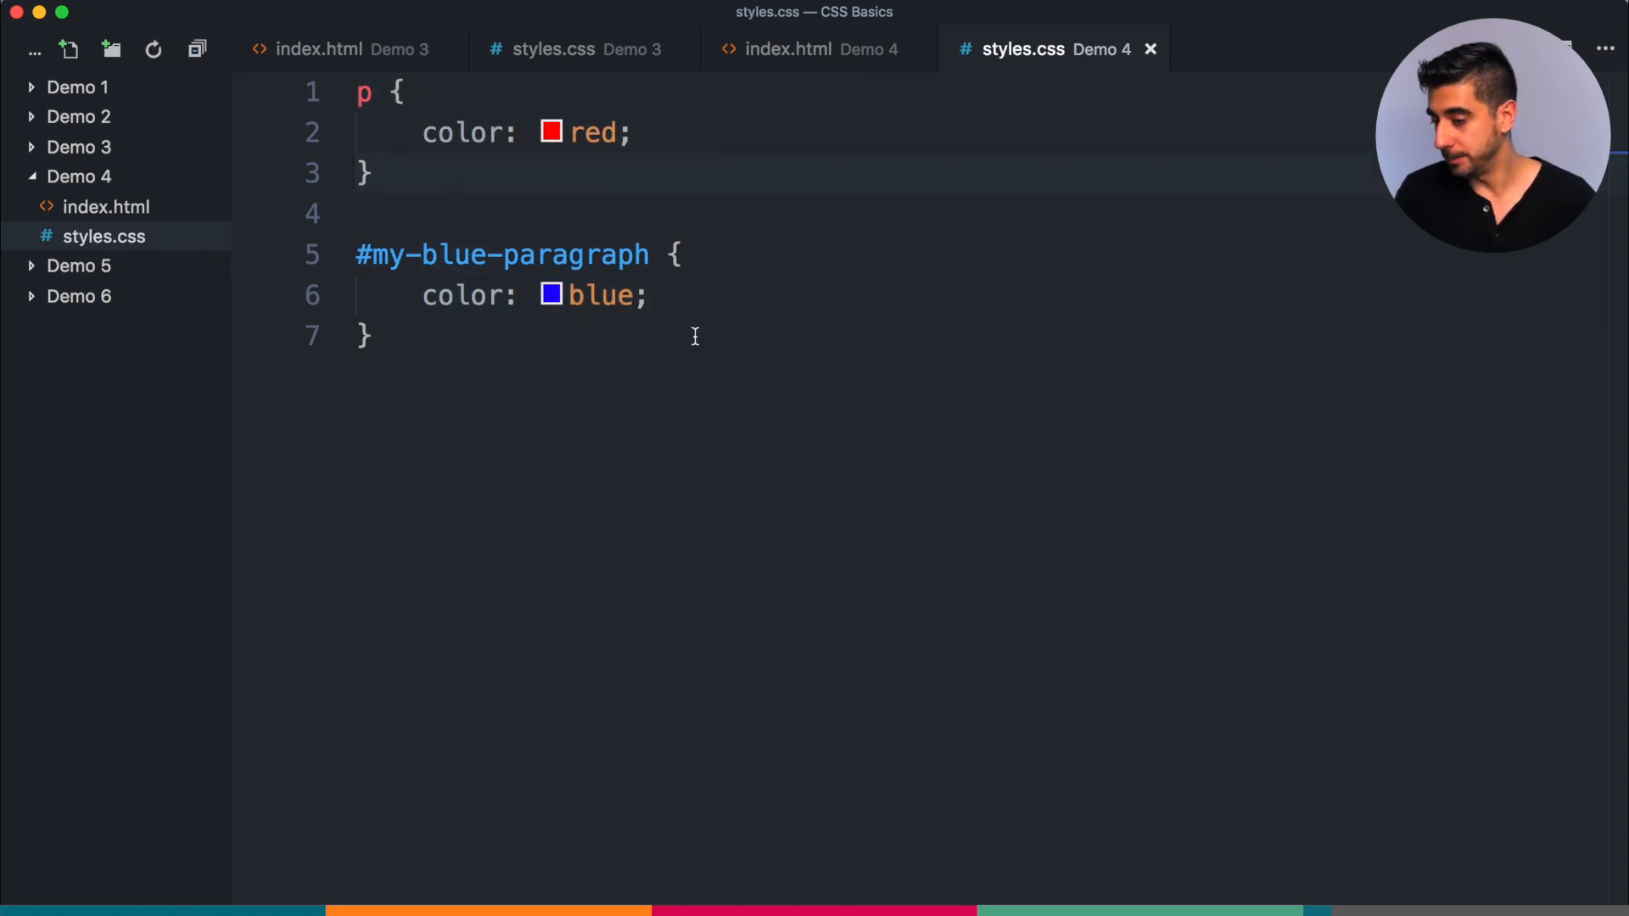
mouse_move(122, 218)
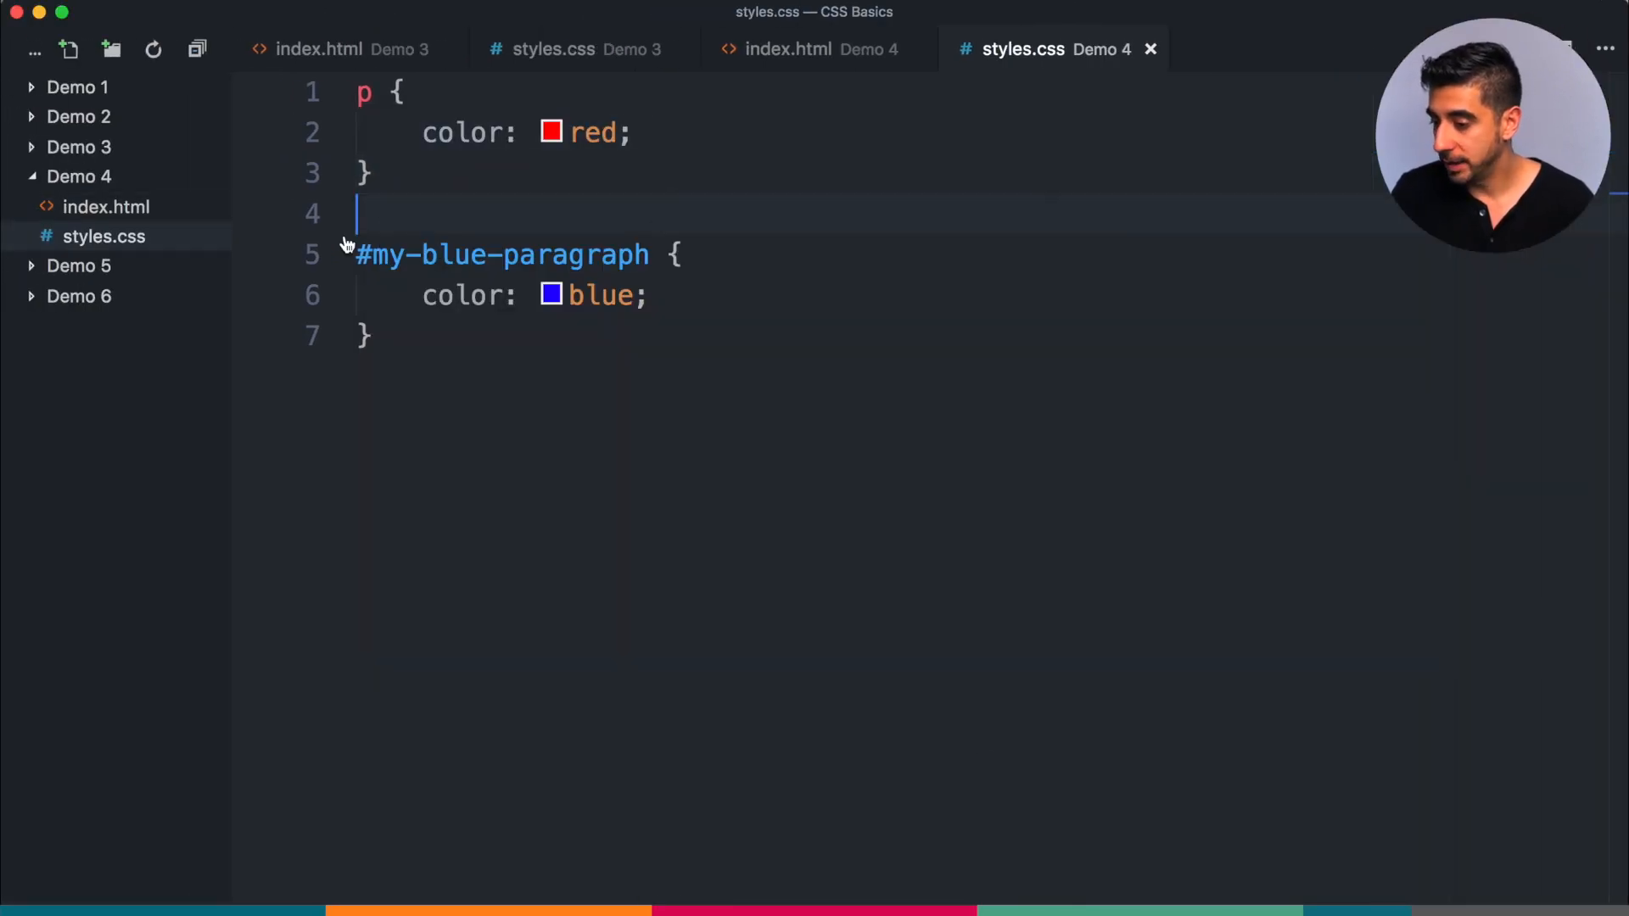
Return to Demo 4's index.html tab after reviewing the red/blue rules in styles.css
click(808, 48)
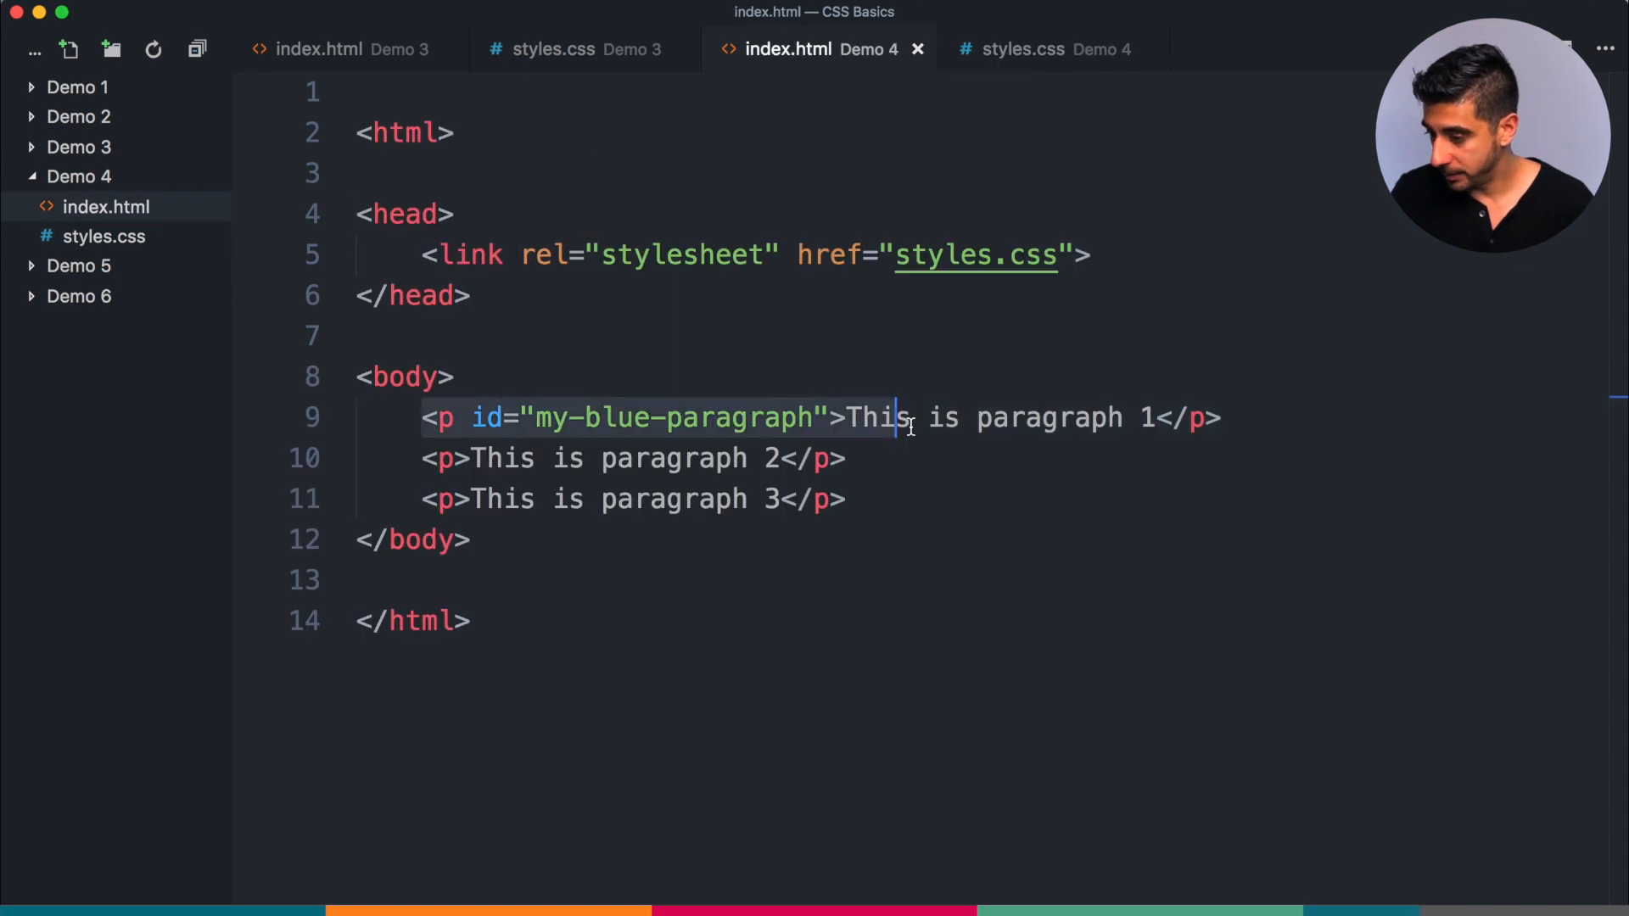